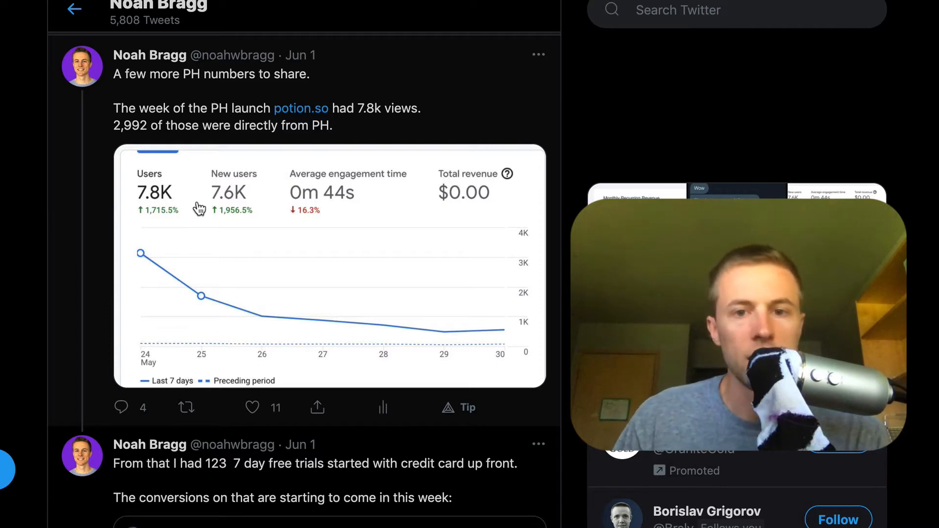
mouse_move(206, 251)
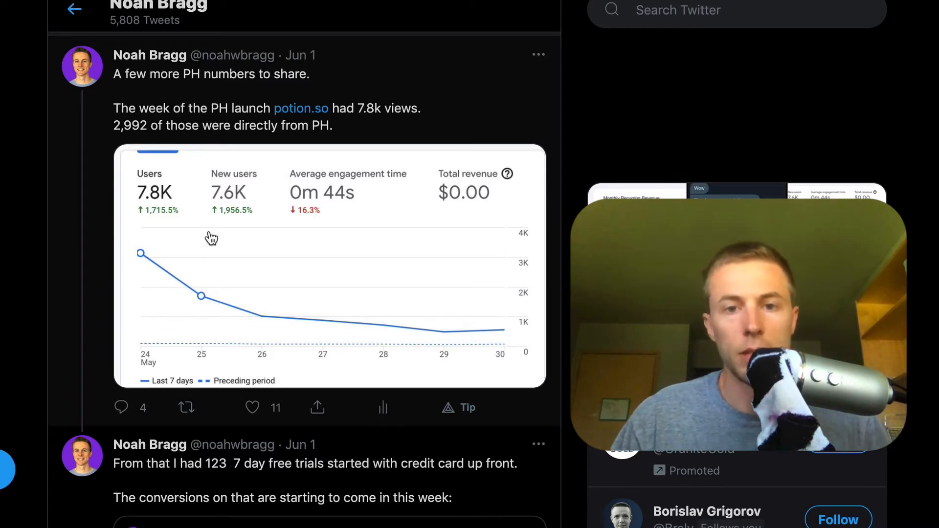
mouse_move(189, 154)
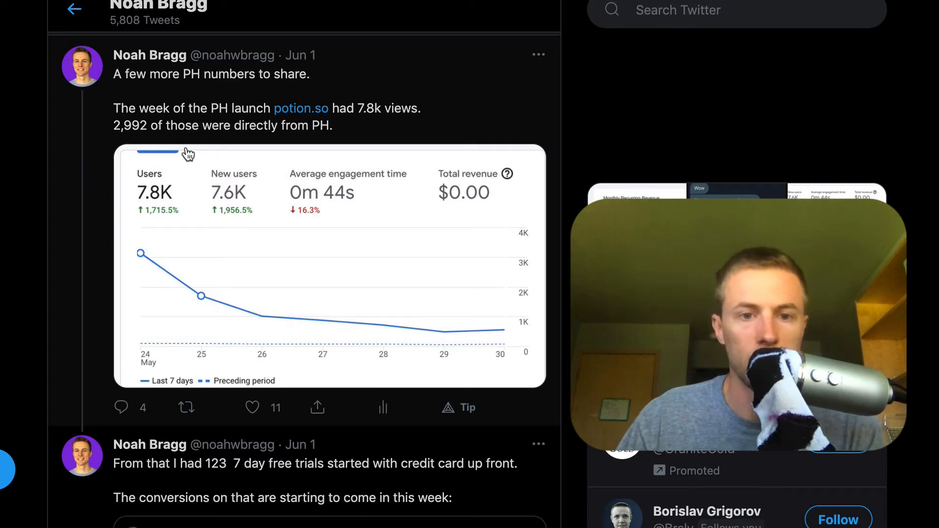
mouse_move(146, 226)
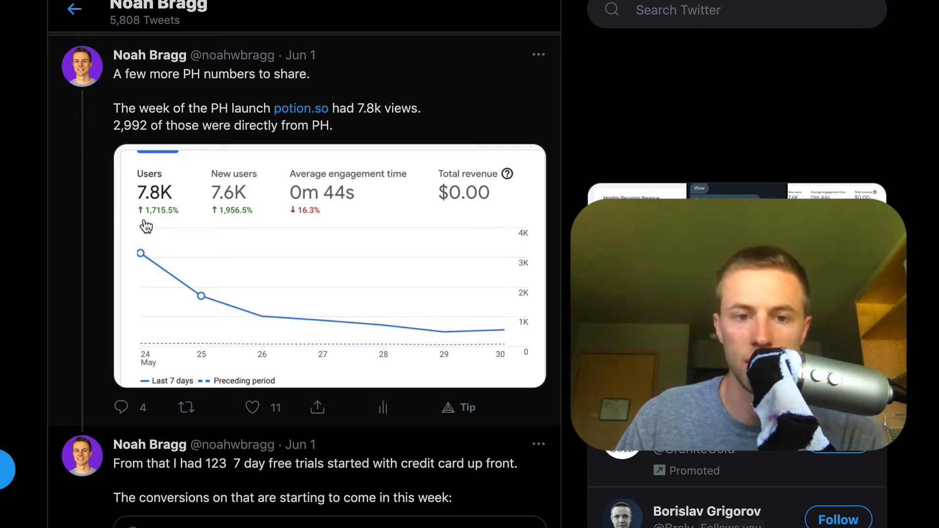
mouse_move(188, 270)
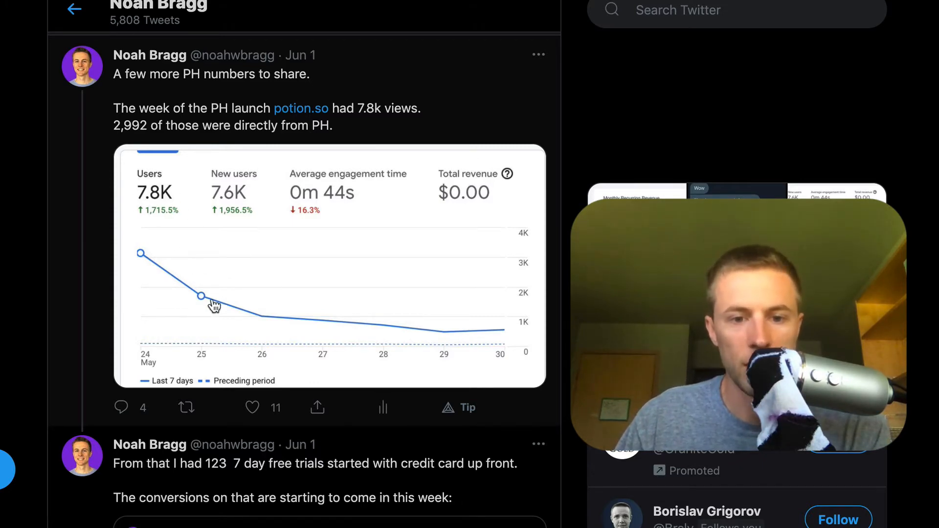
scroll(down, 3)
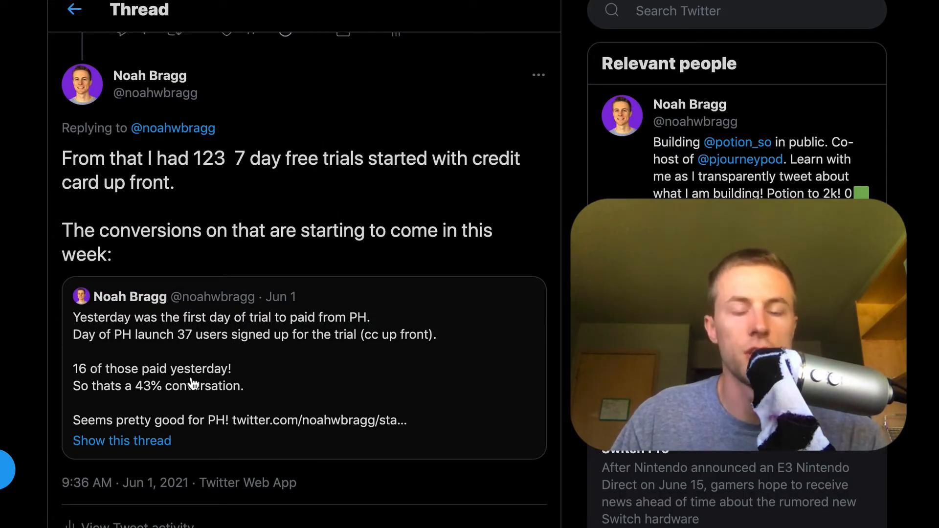
scroll(down, 3)
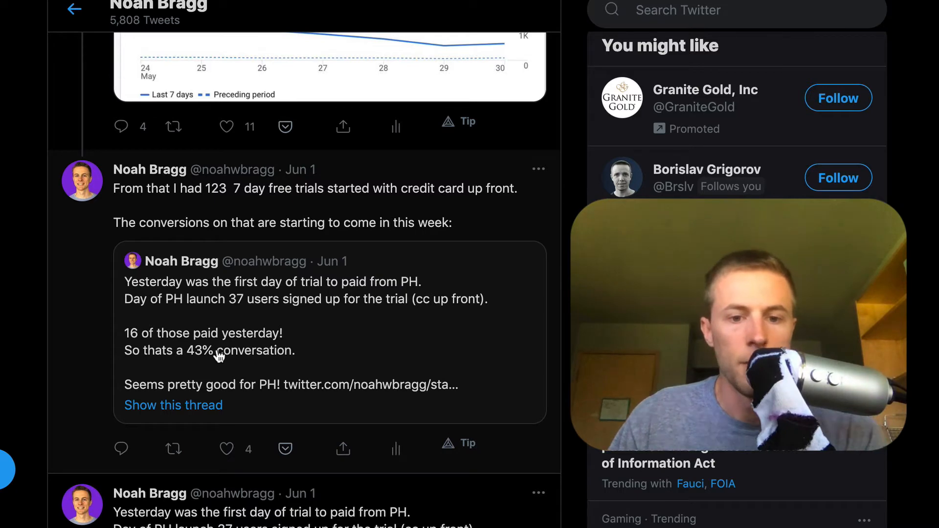
scroll(down, 3)
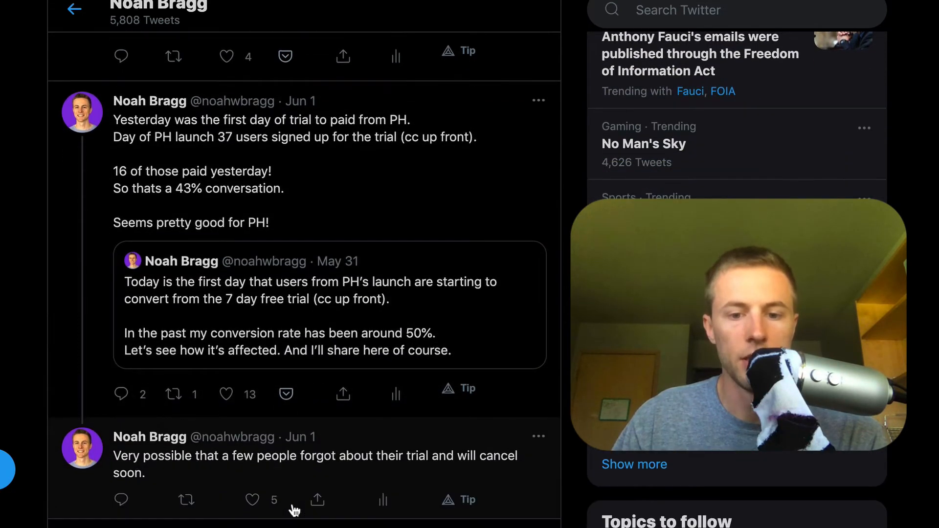
scroll(down, 3)
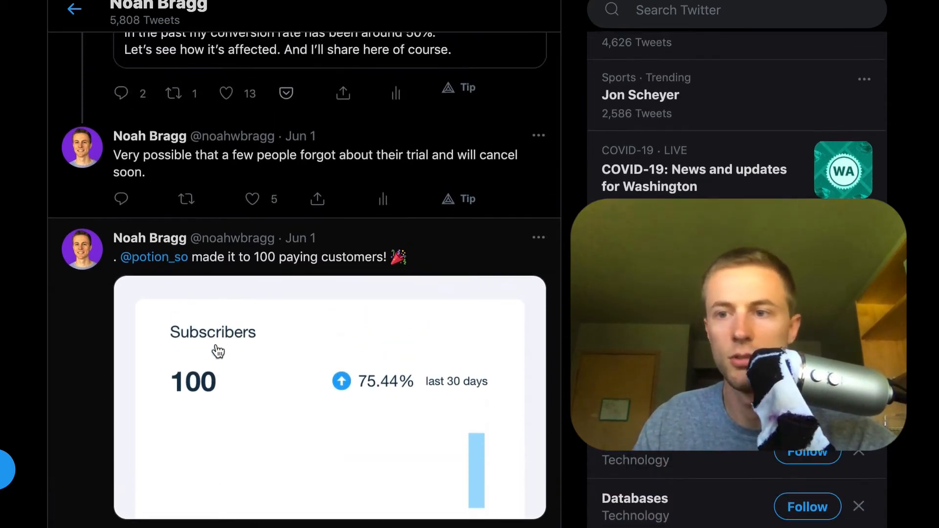
scroll(down, 3)
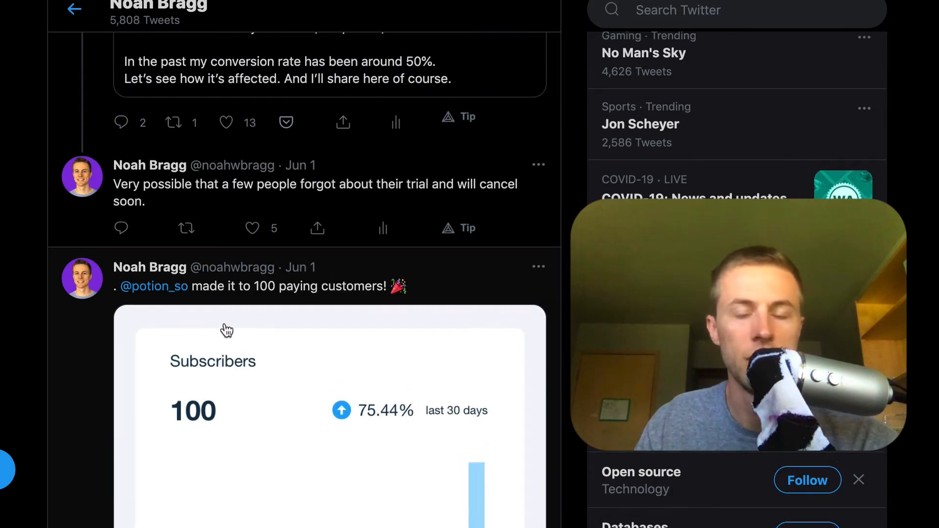